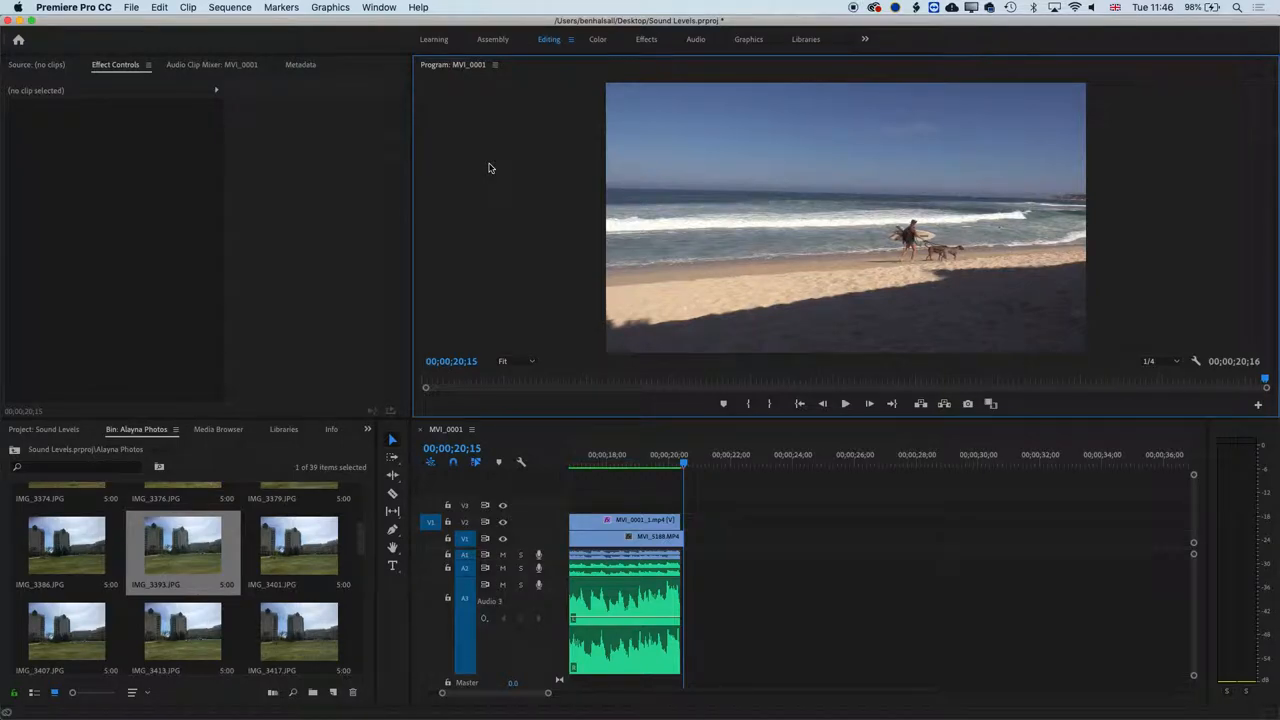
{"action": "mouse_move", "coordinate": [452, 252]}
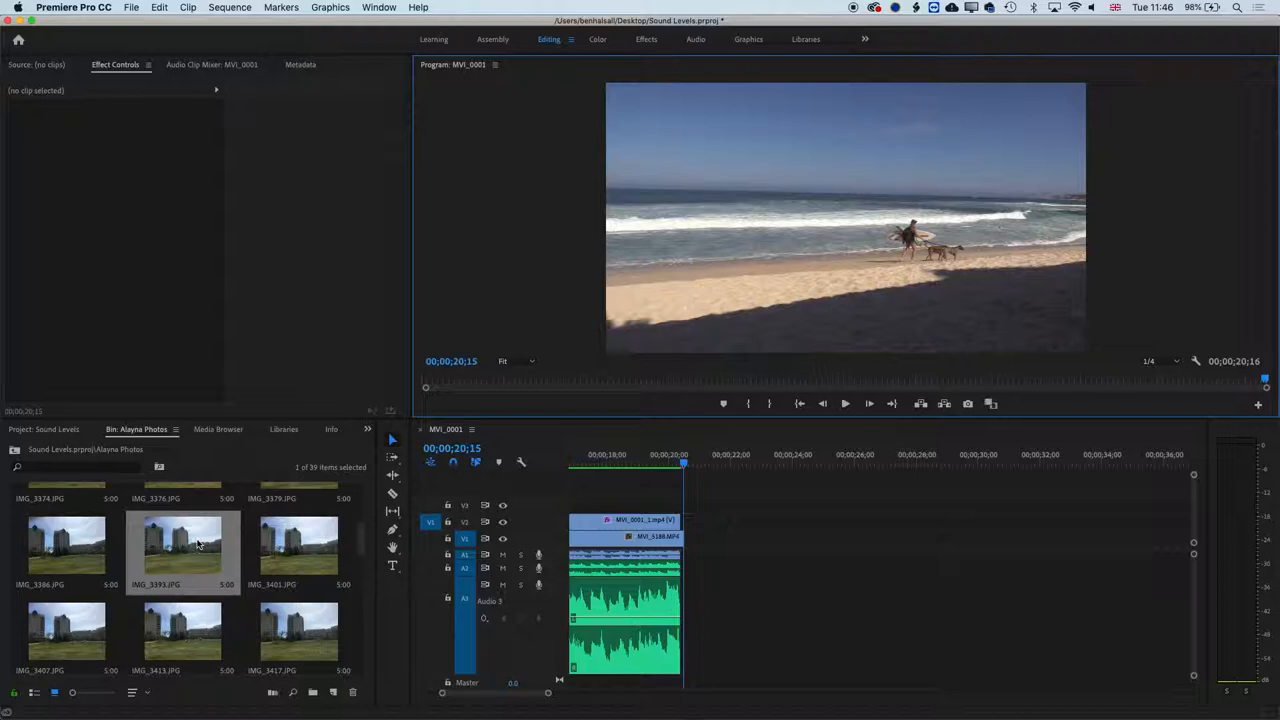
- Sort the Alayna Photos bin ascending by name, putting IMG_3350.JPG first
{"action": "scroll", "scroll_direction": "up", "scroll_amount": 3}
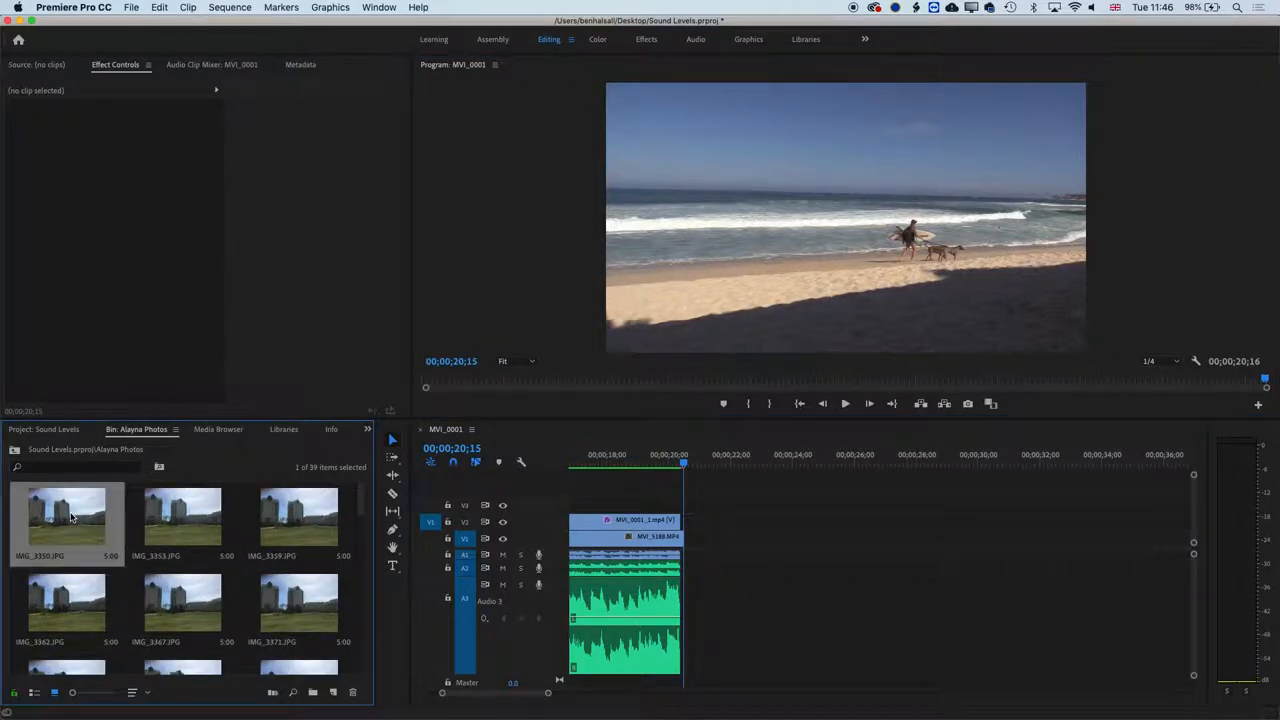
{"action": "mouse_move", "coordinate": [196, 537]}
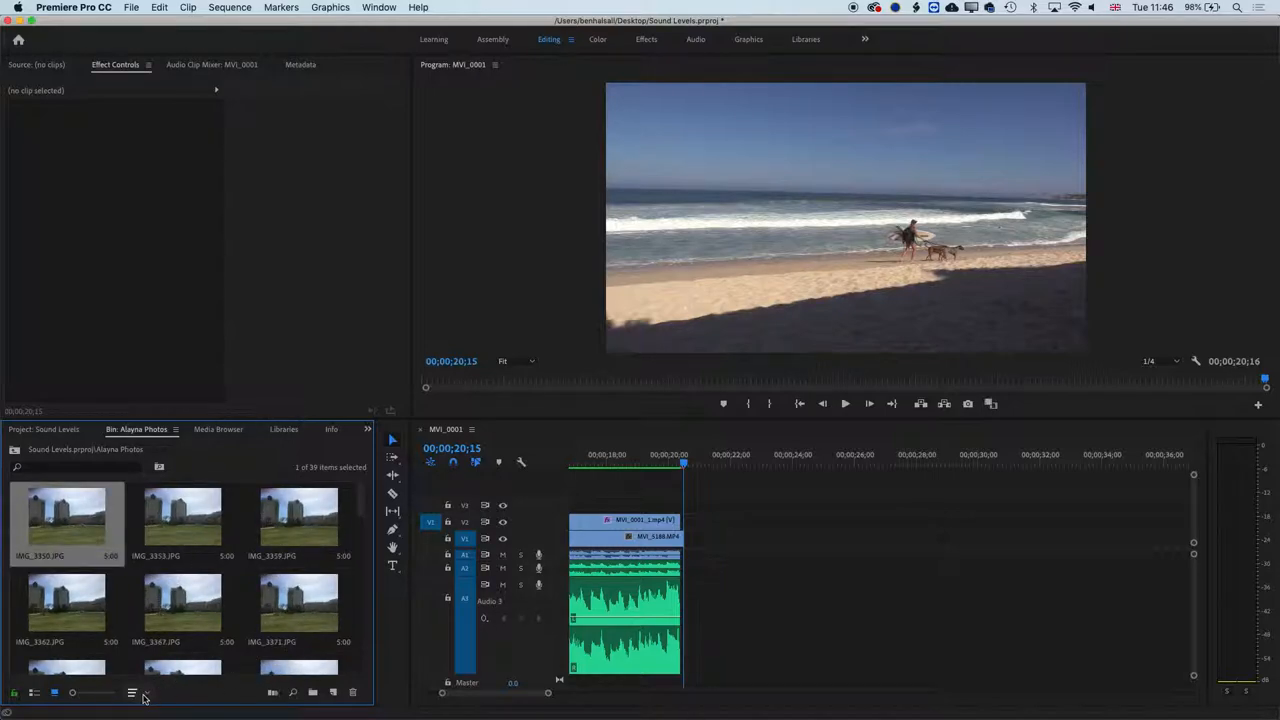
{"action": "left_click", "coordinate": [131, 692]}
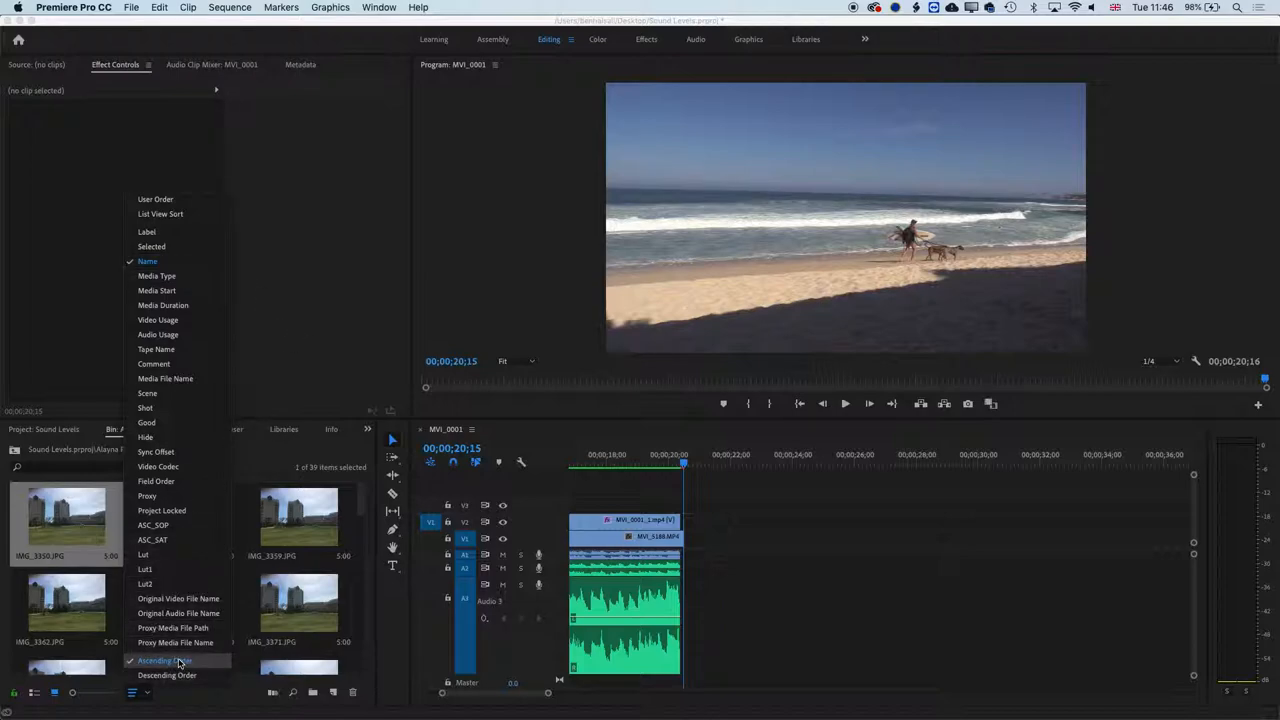
{"action": "left_click", "coordinate": [163, 660]}
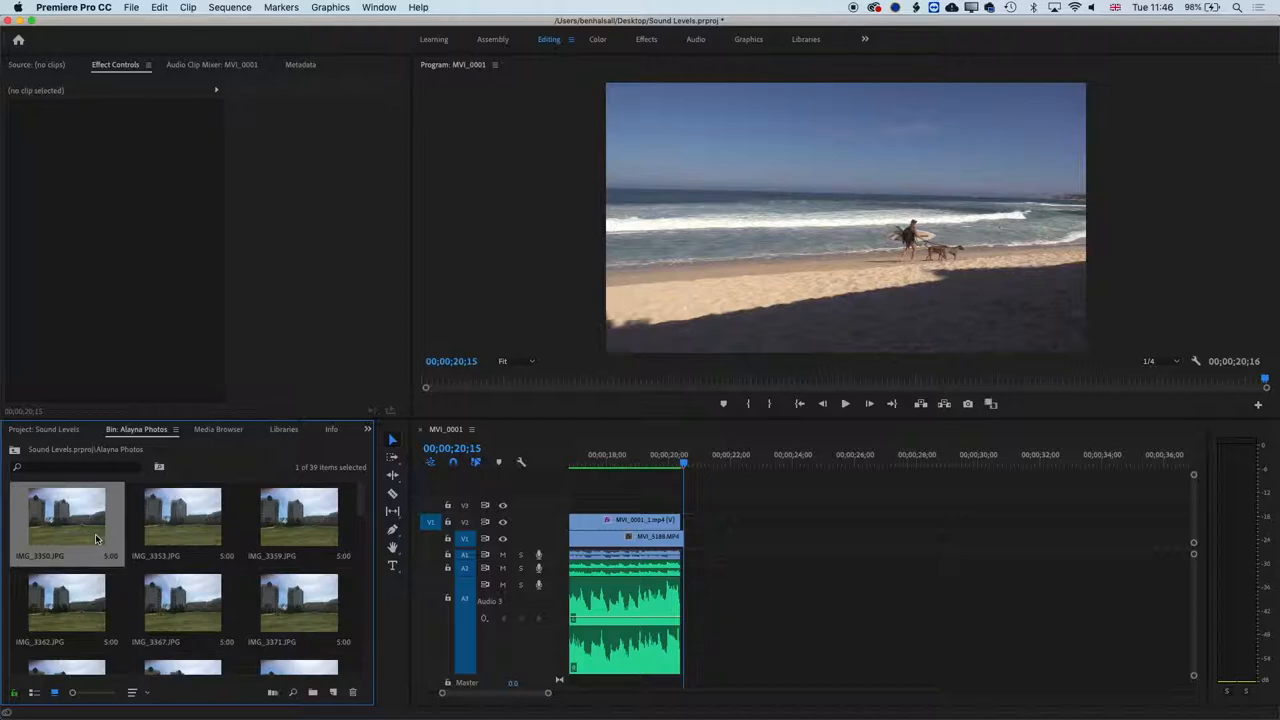
- Set the 39 photo clips on V1 to frame size and check their framing
{"action": "scroll", "scroll_direction": "down", "scroll_amount": 3}
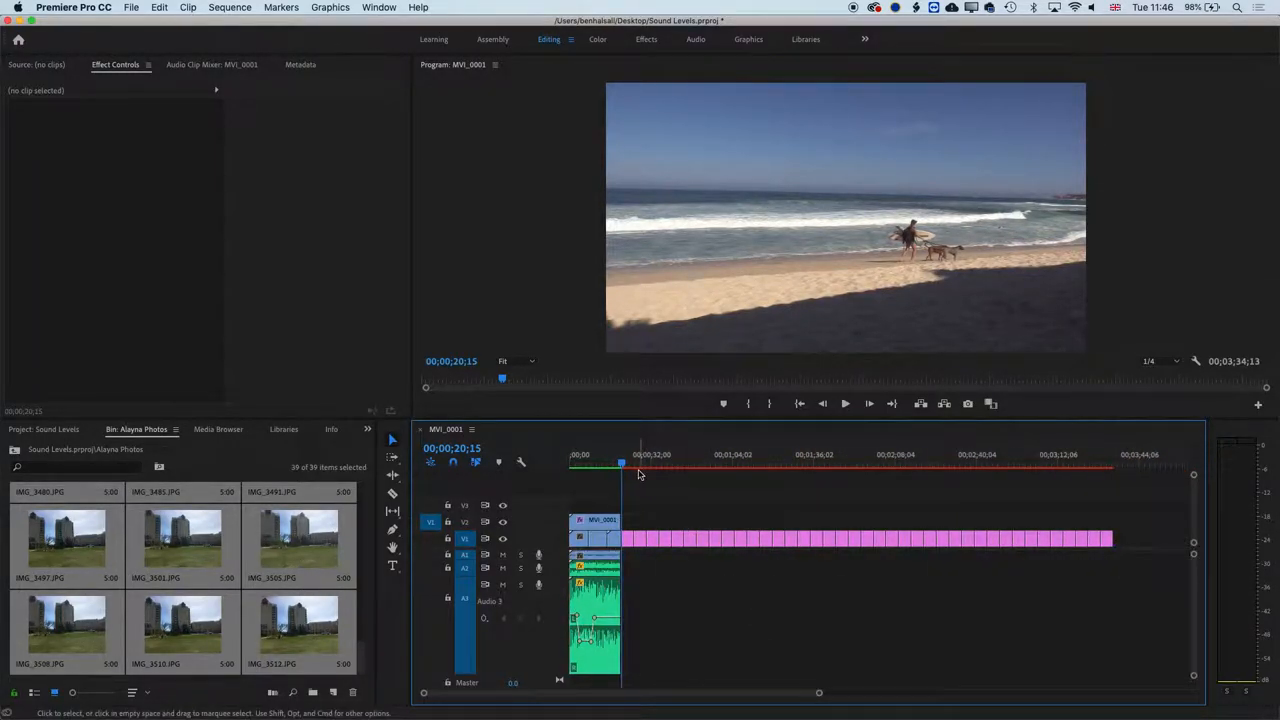
{"action": "left_click", "coordinate": [844, 403]}
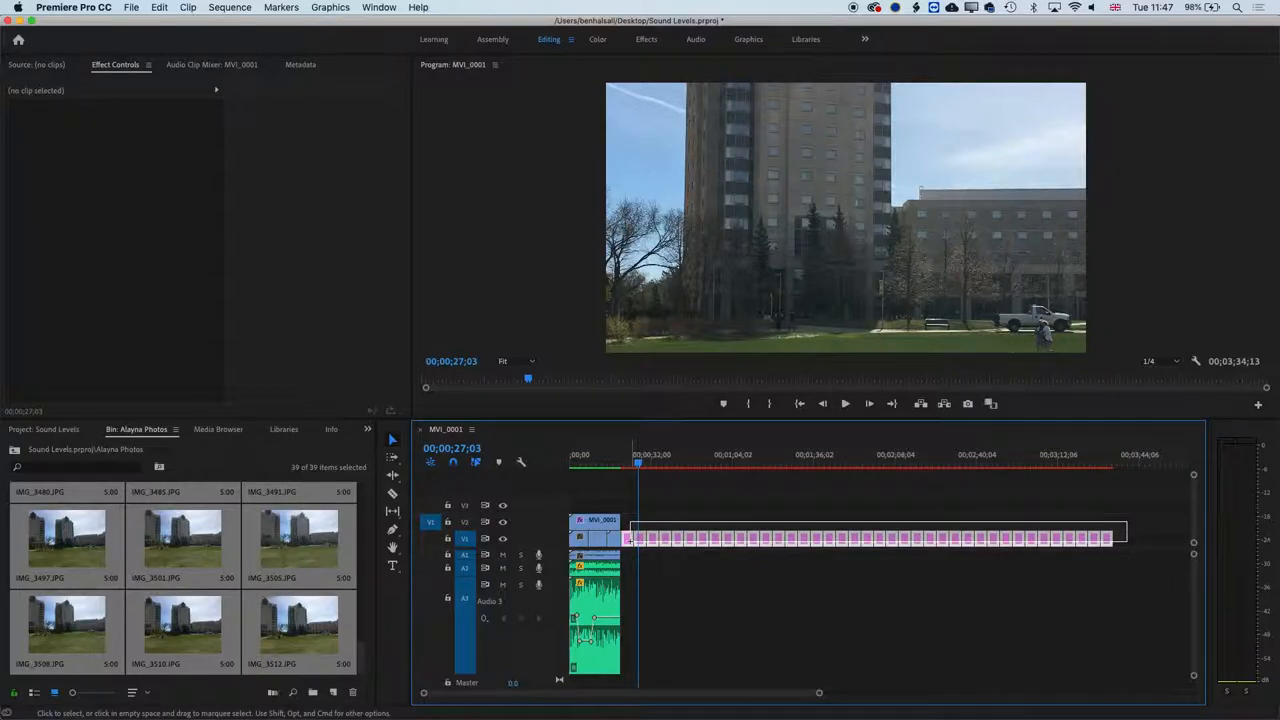
{"action": "right_click", "coordinate": [630, 540]}
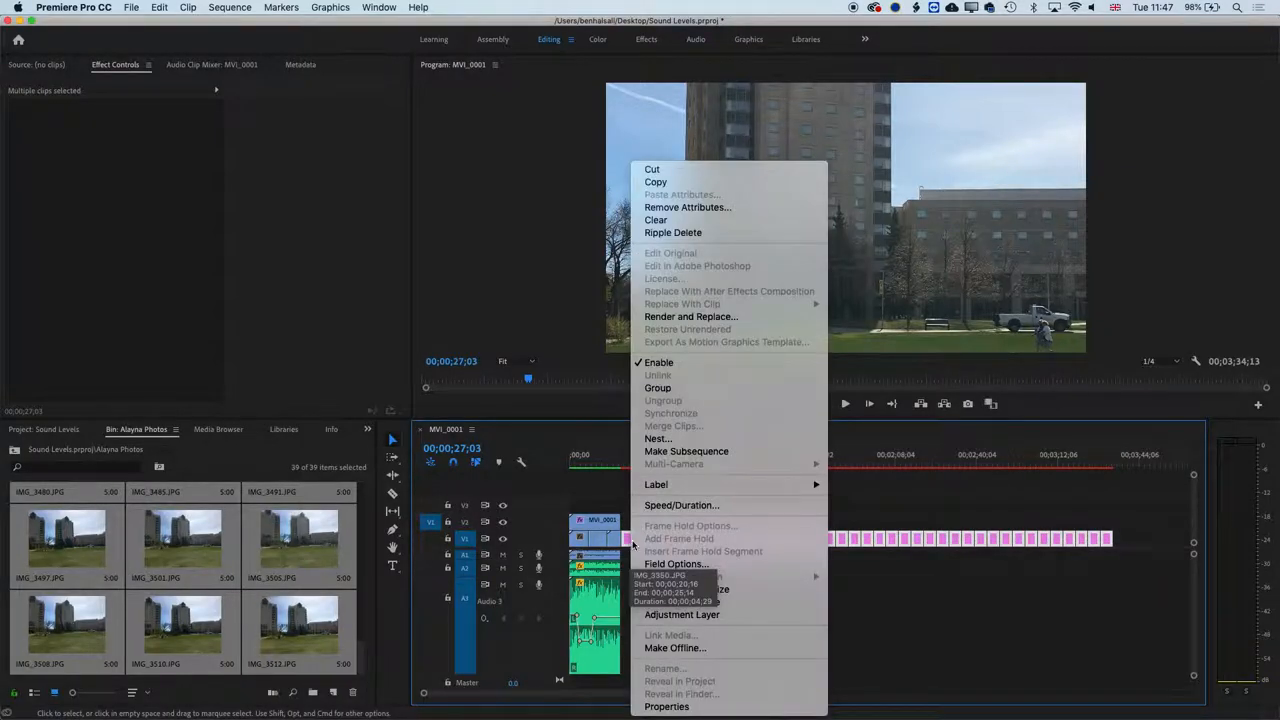
{"action": "mouse_move", "coordinate": [681, 601]}
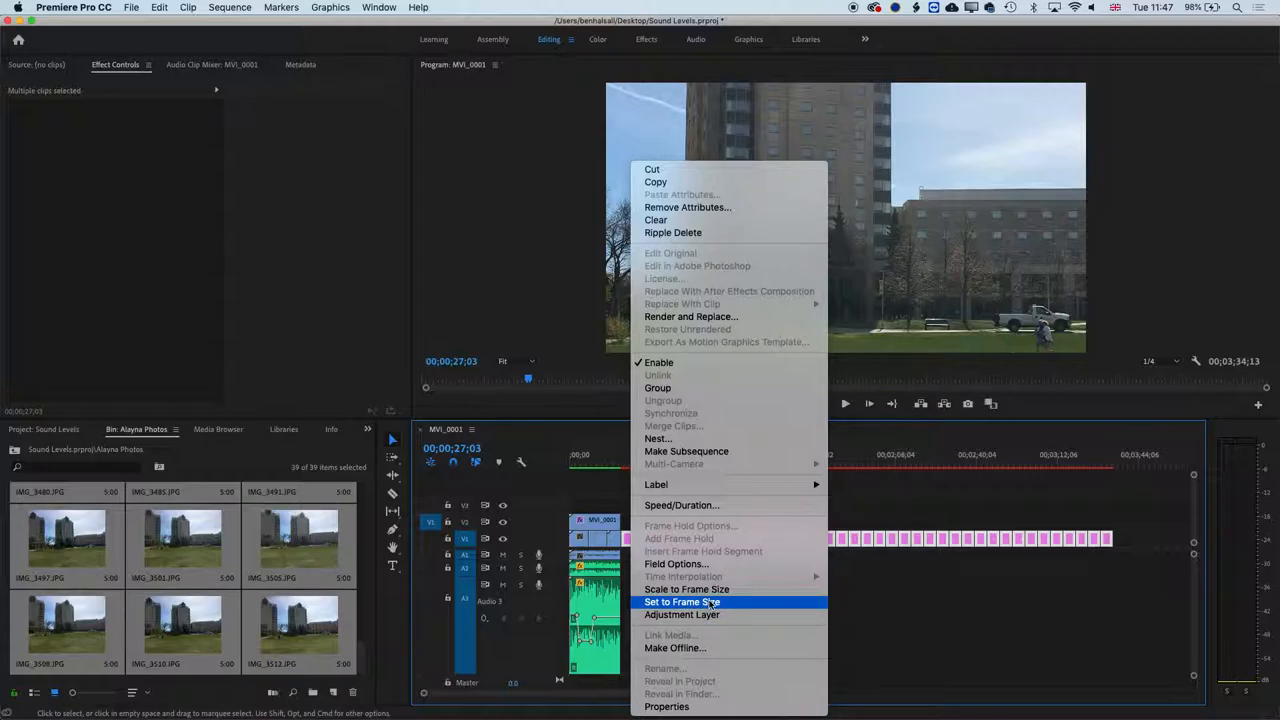
{"action": "left_click", "coordinate": [681, 602]}
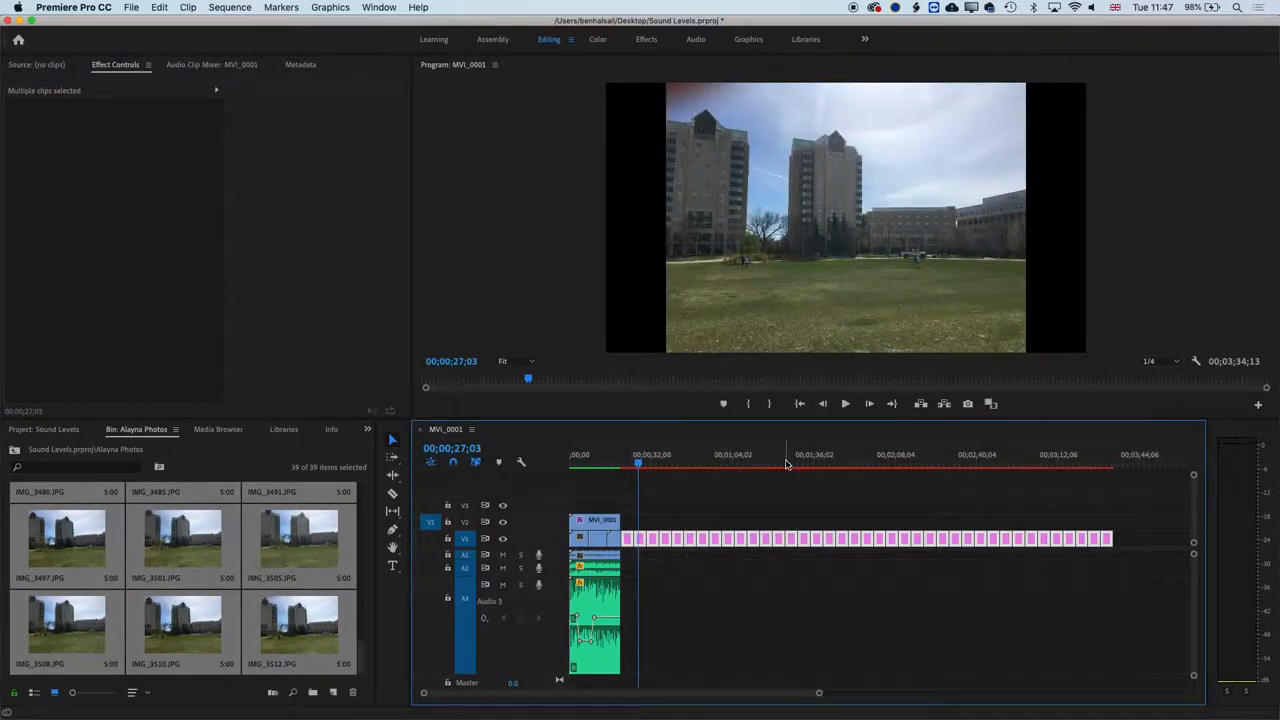
{"action": "left_click", "coordinate": [870, 463]}
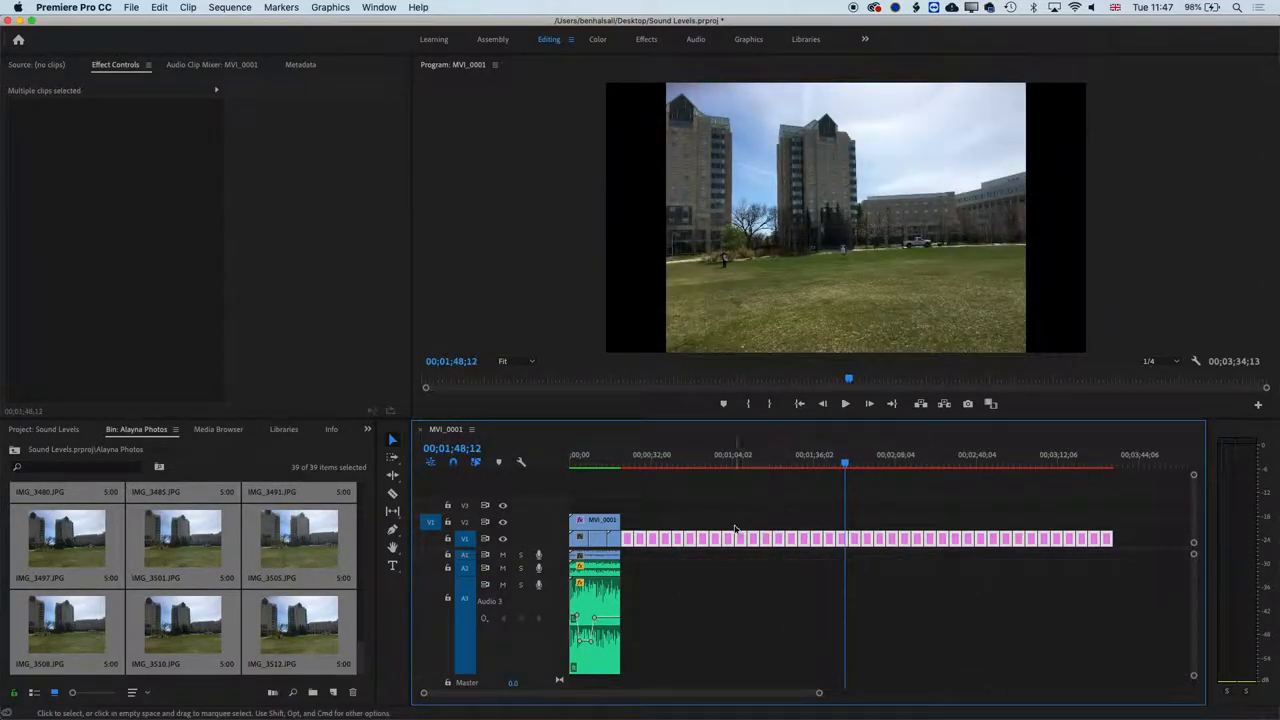
- Change the photo clips' duration to 2 frames with Ripple Edit enabled
{"action": "right_click", "coordinate": [735, 540]}
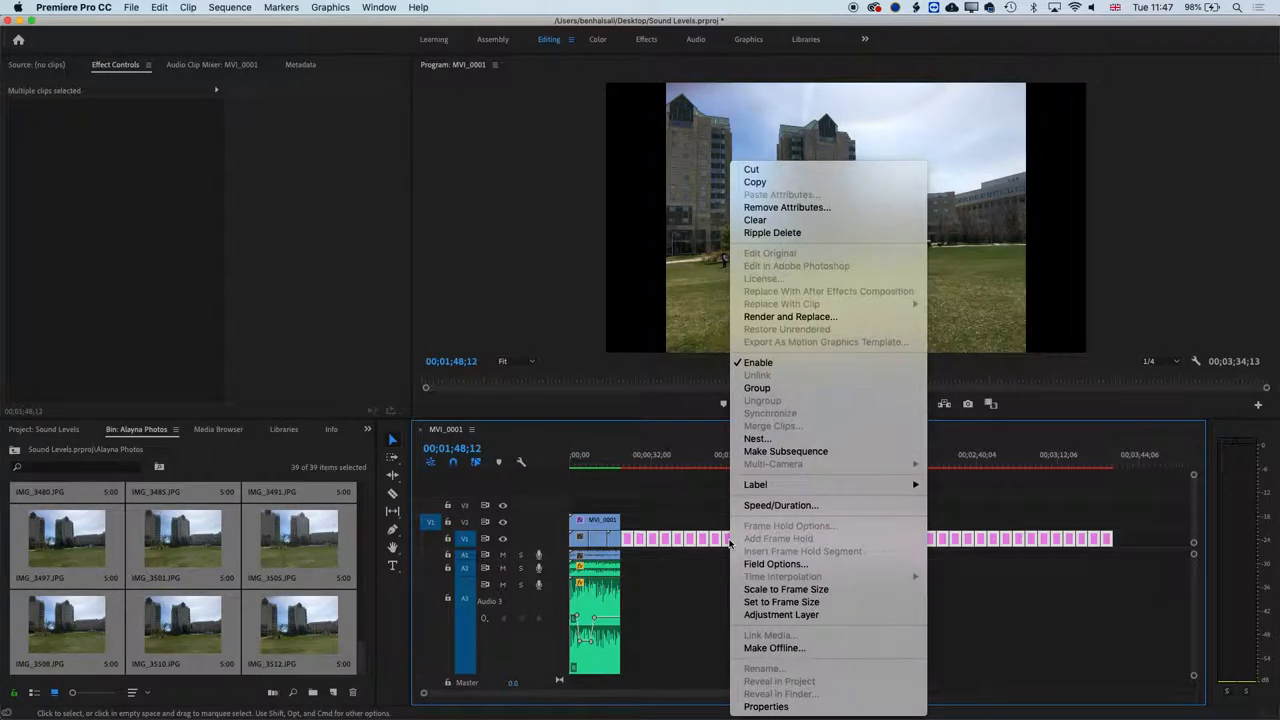
{"action": "mouse_move", "coordinate": [780, 505]}
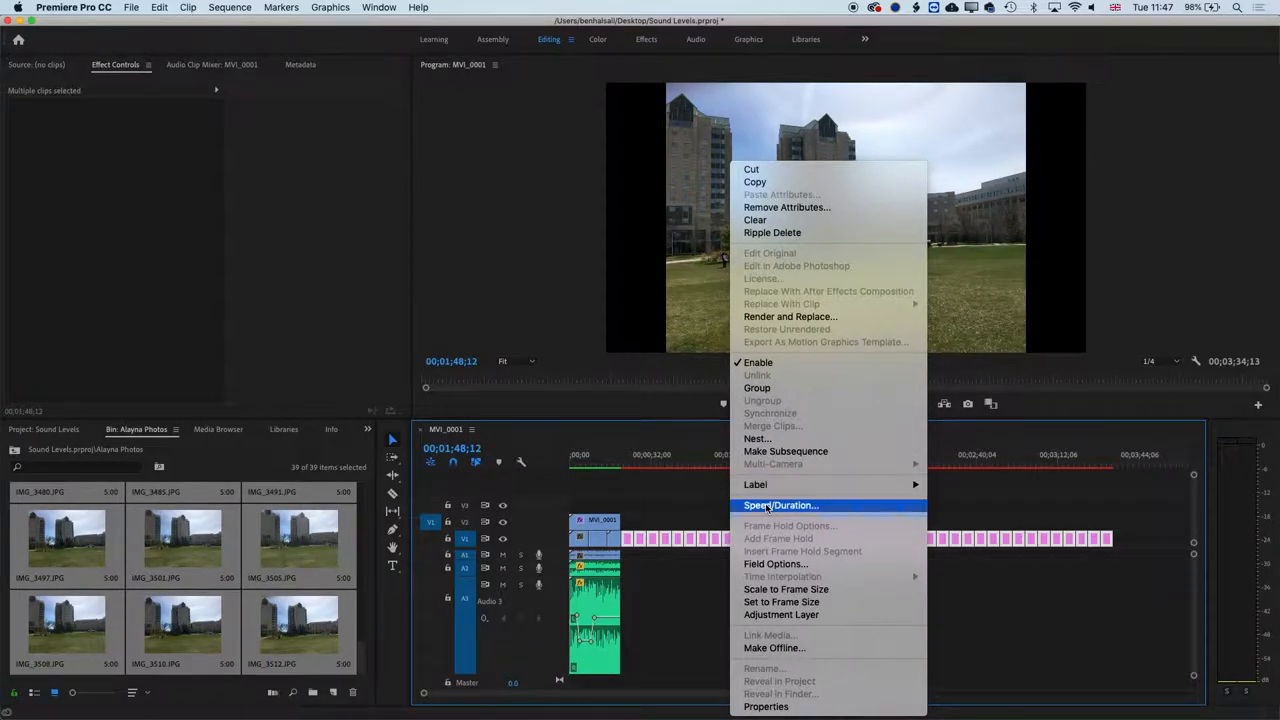
{"action": "left_click", "coordinate": [781, 505]}
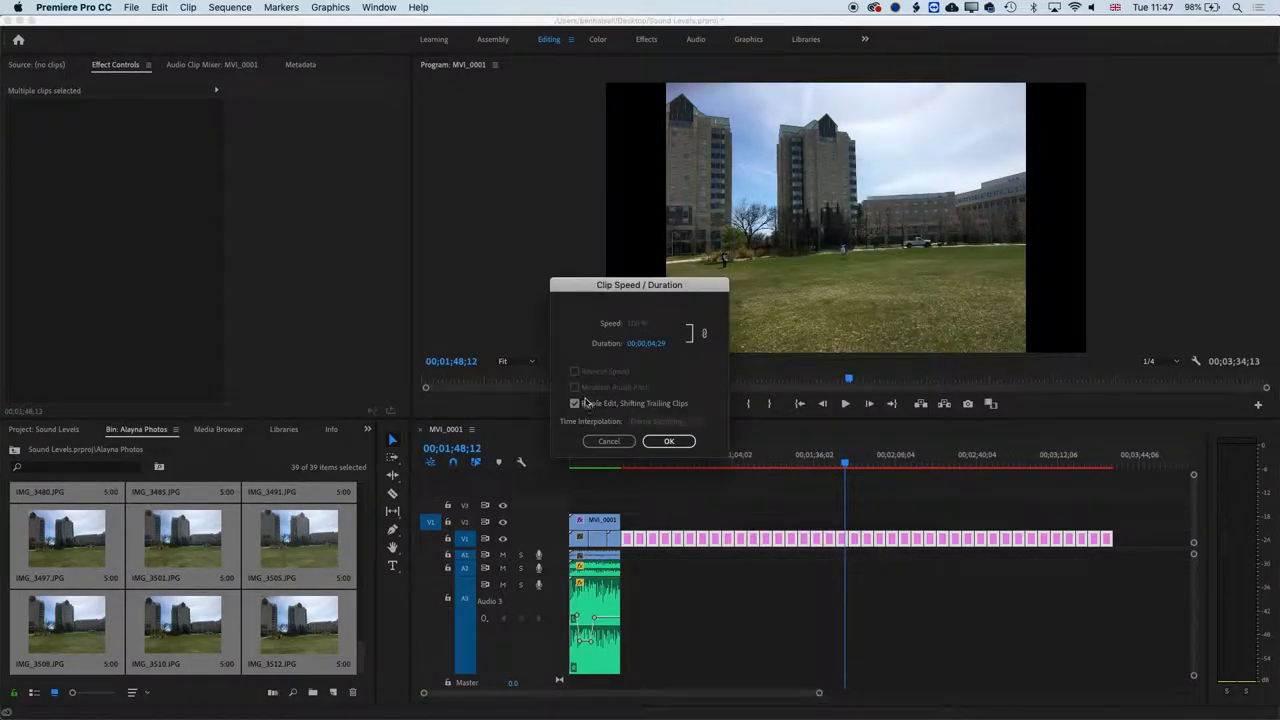
{"action": "left_click", "coordinate": [575, 403]}
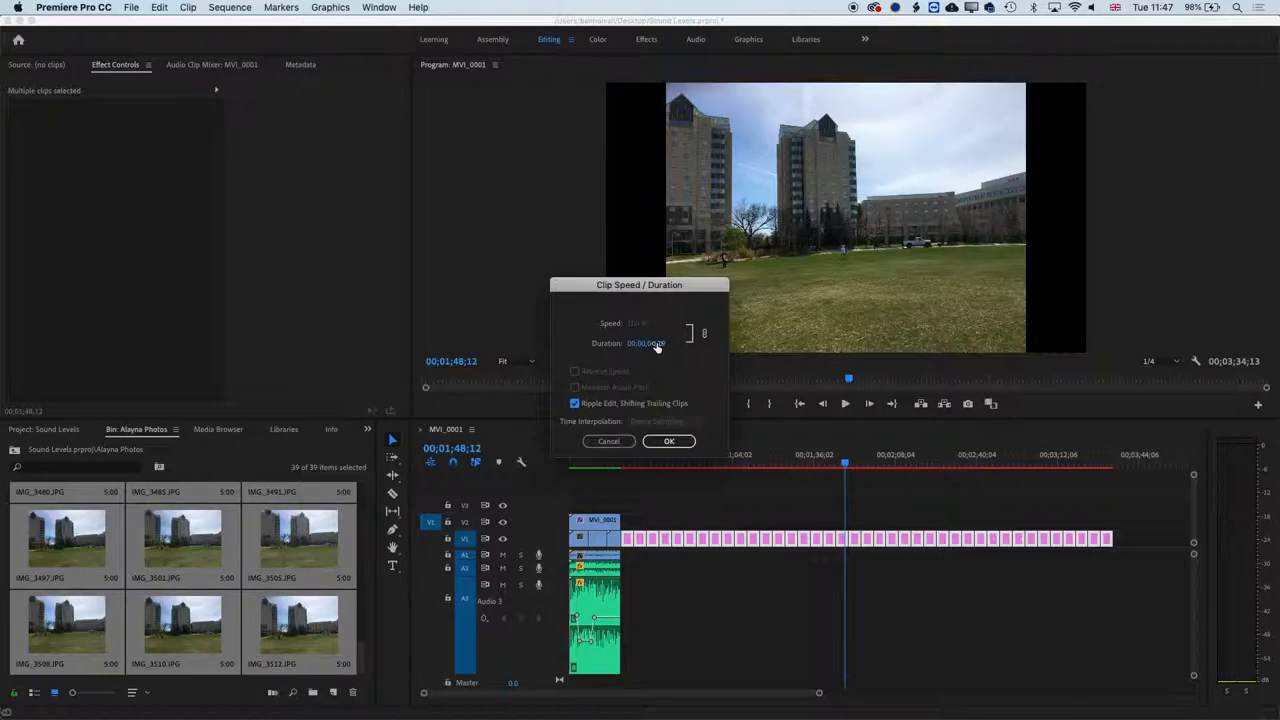
{"action": "triple_click", "coordinate": [650, 343]}
{"action": "type", "text": "2"}
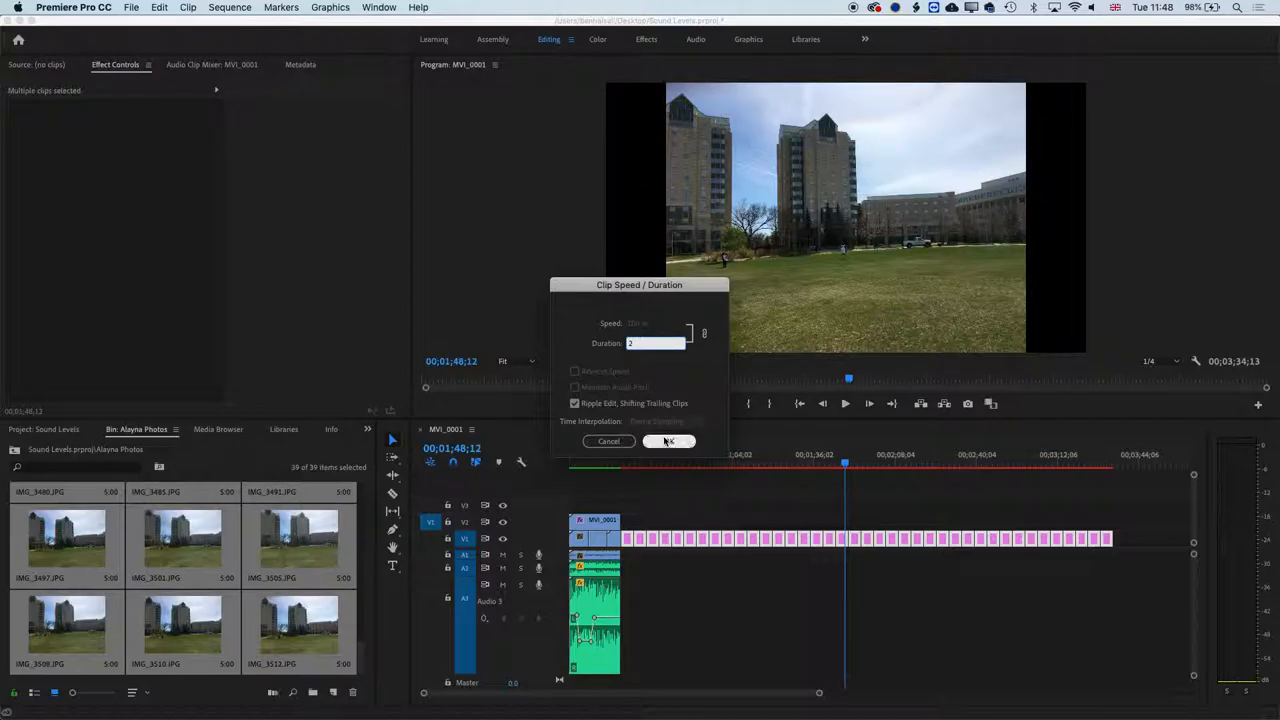
{"action": "left_click", "coordinate": [669, 441]}
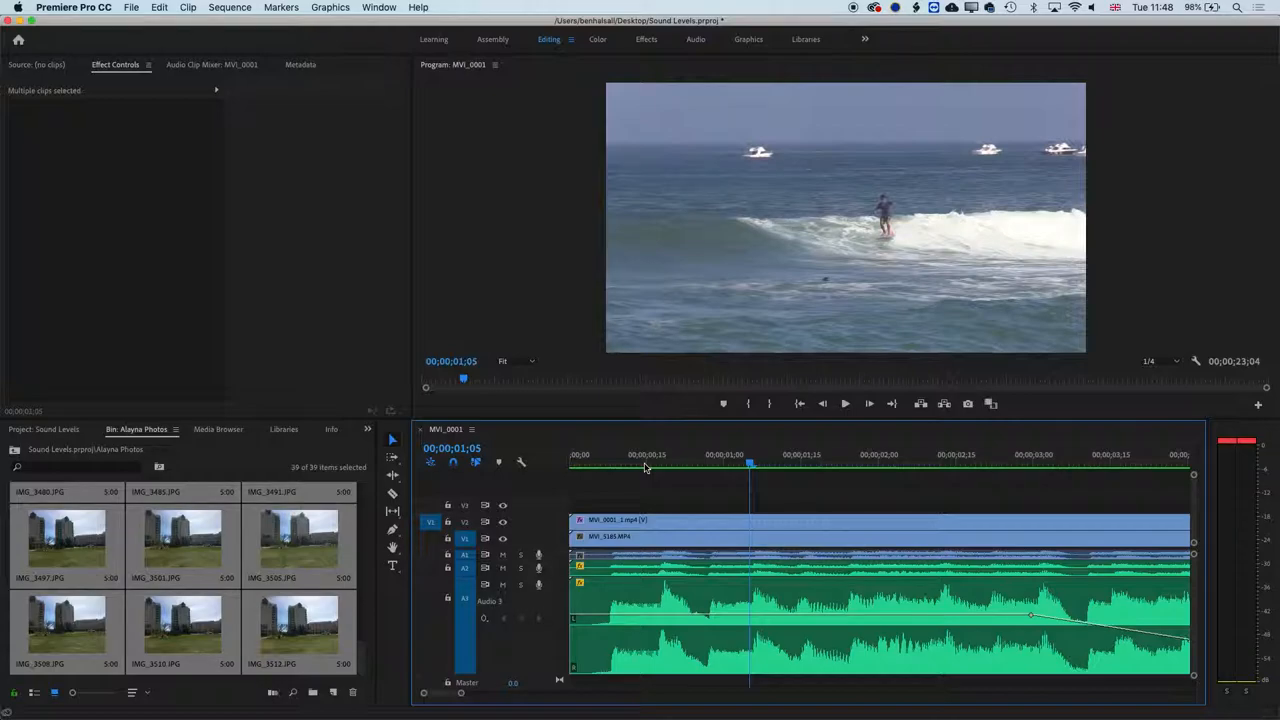
{"action": "mouse_move", "coordinate": [710, 465]}
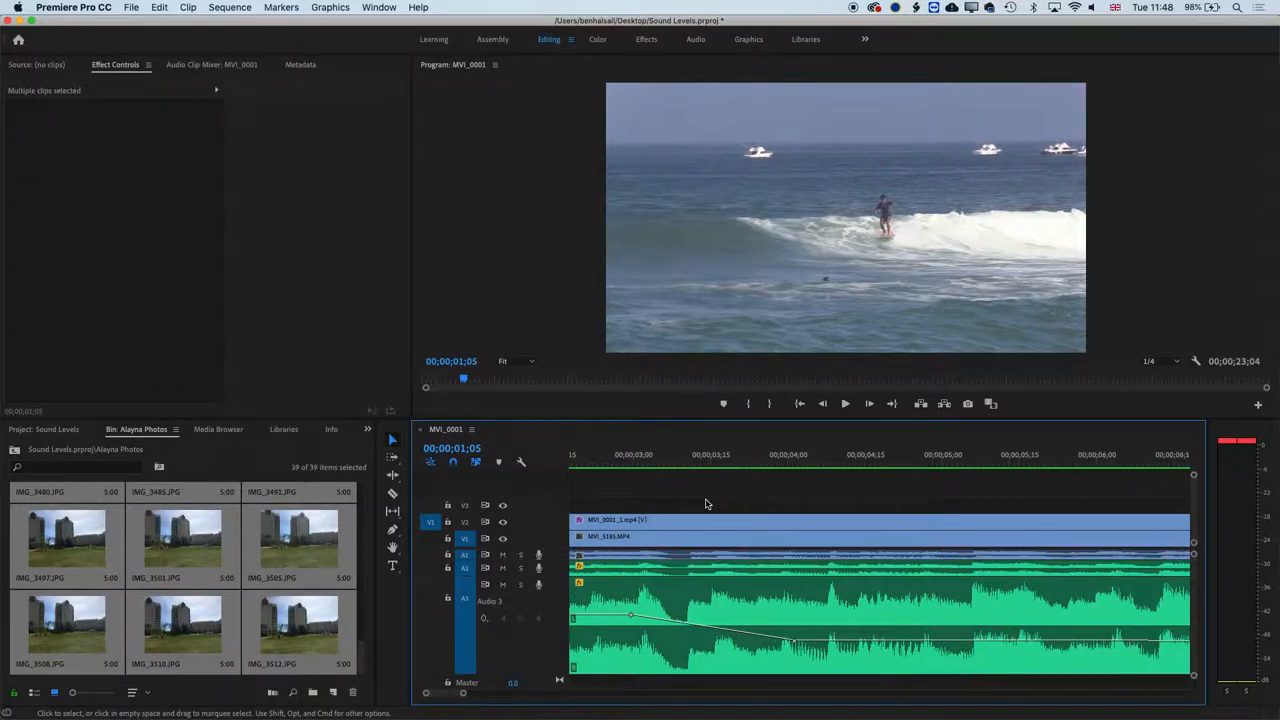
- Nest the photo clips at the timeline's end as 'Nested Sequence 01'
{"action": "scroll", "scroll_direction": "right", "scroll_amount": 3}
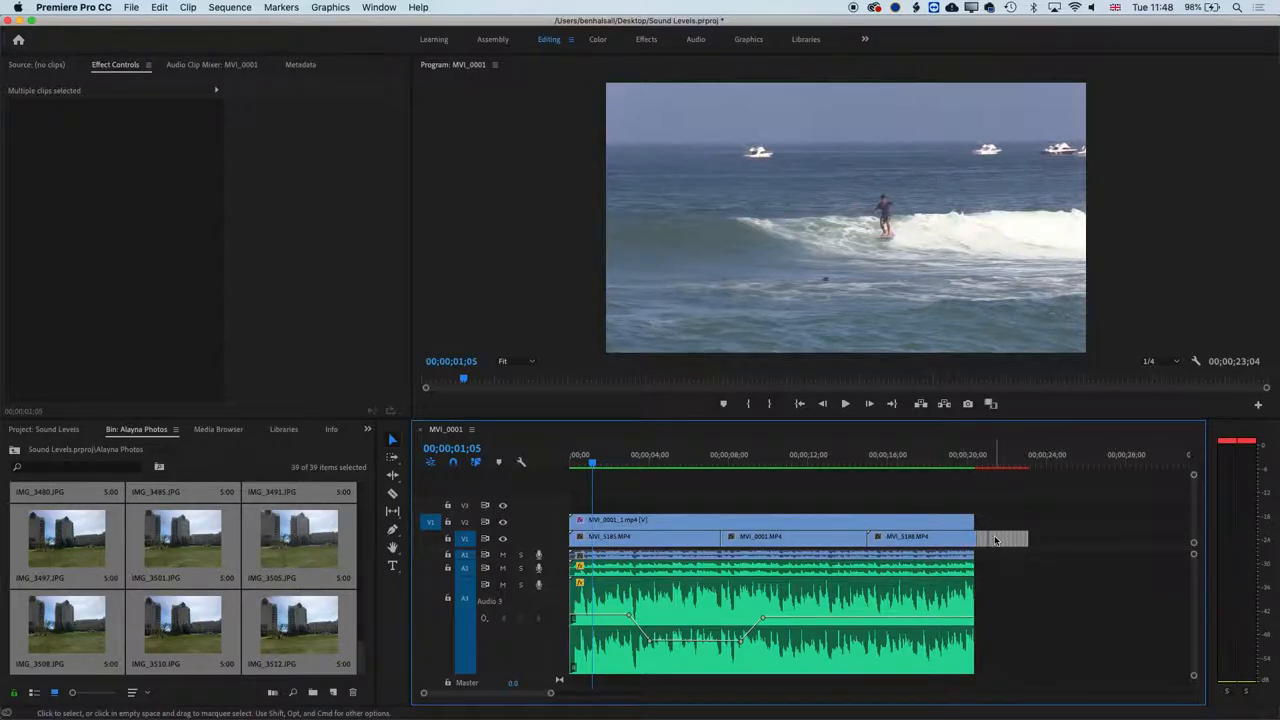
{"action": "right_click", "coordinate": [995, 540]}
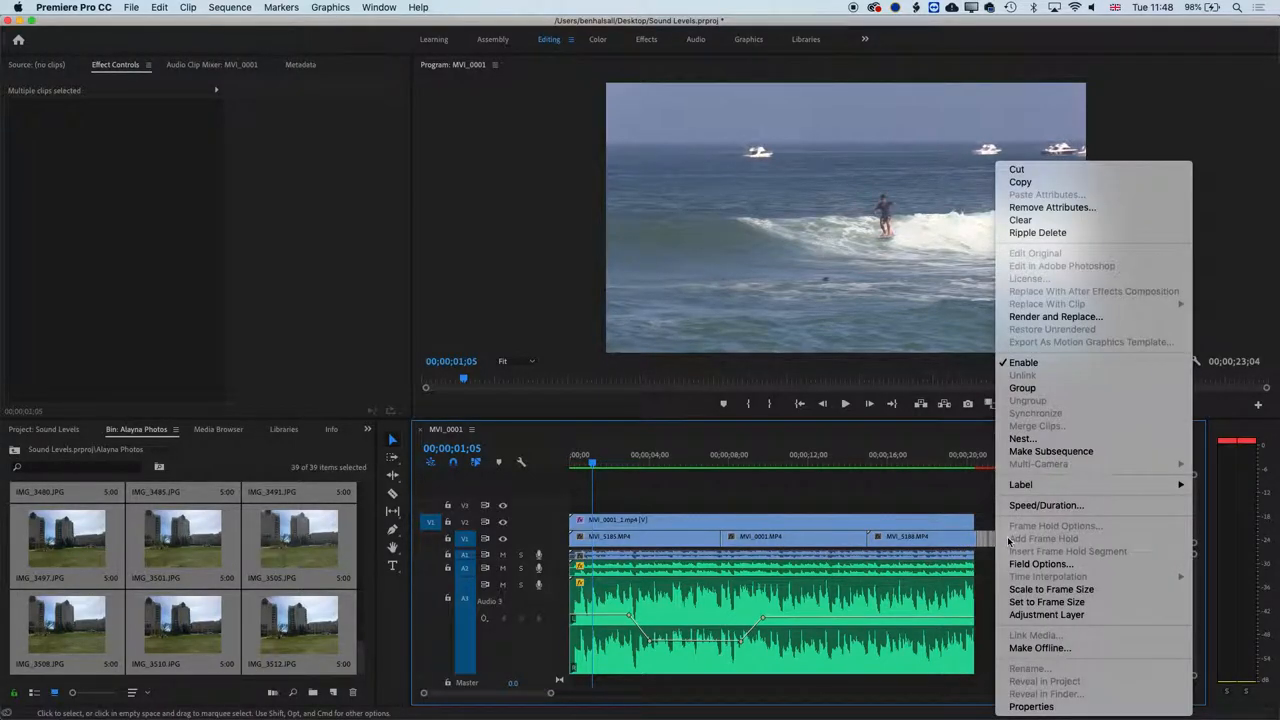
{"action": "left_click", "coordinate": [1022, 438]}
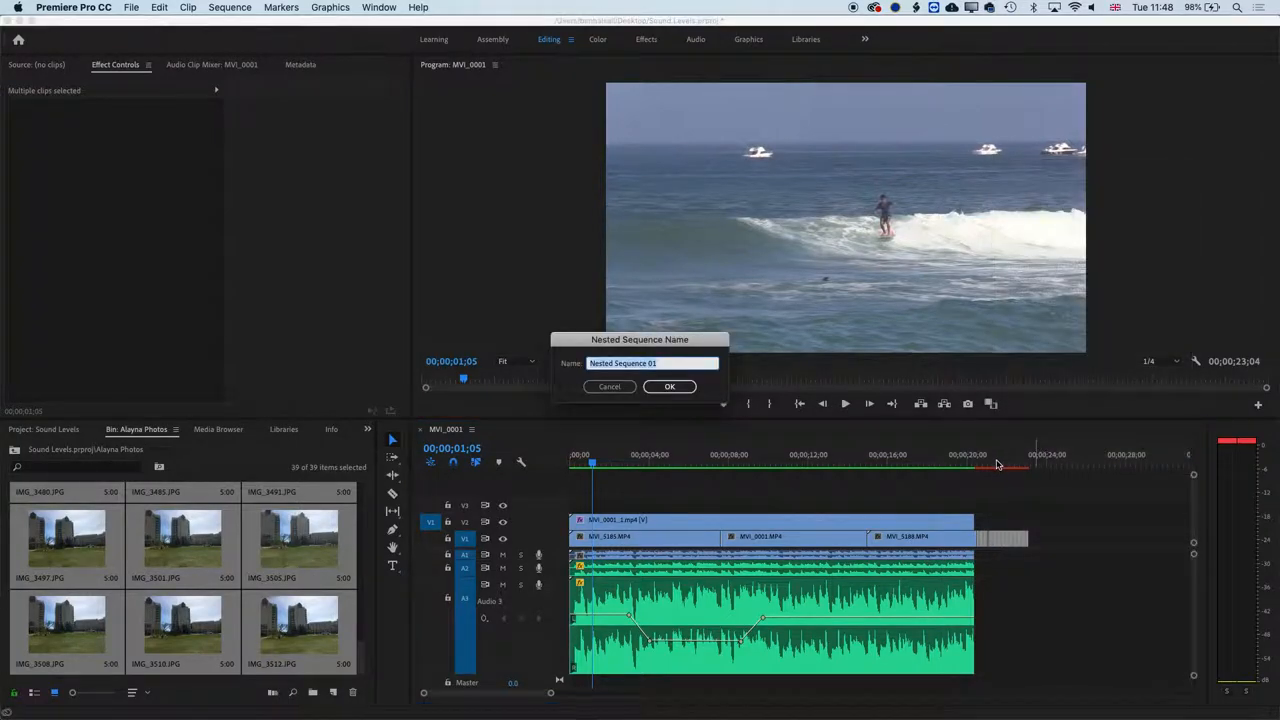
{"action": "left_click", "coordinate": [670, 387]}
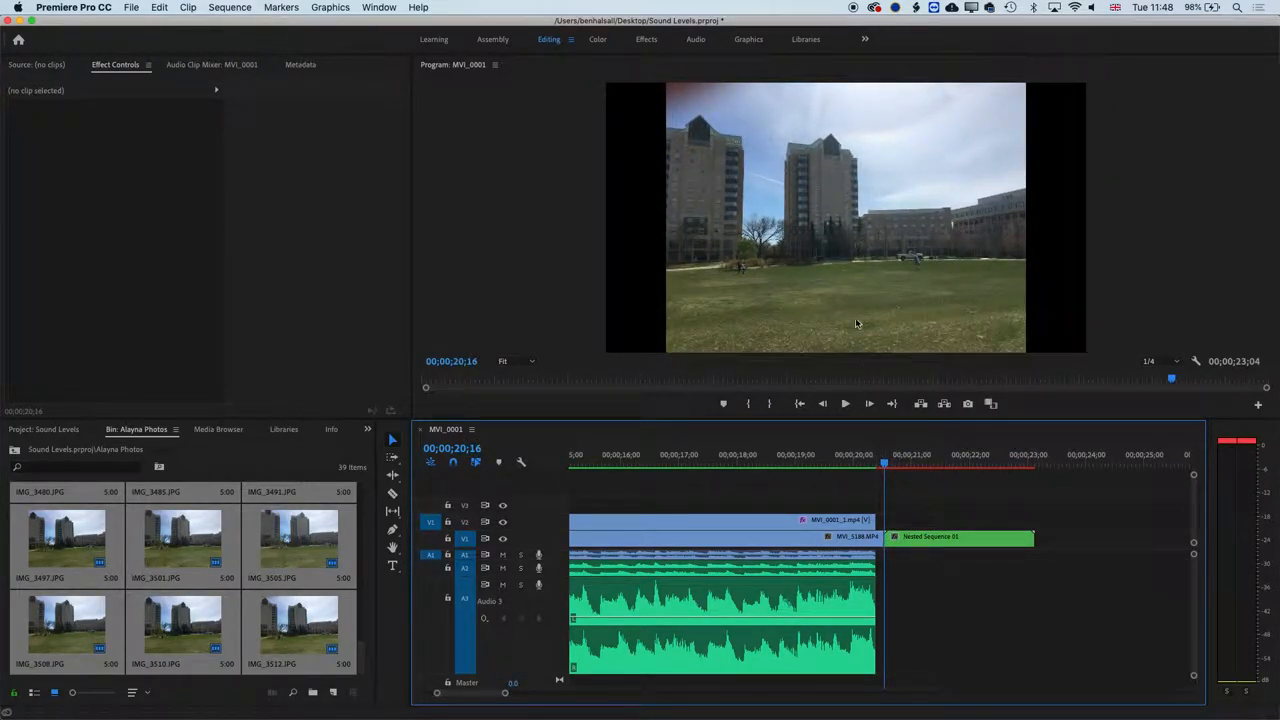
- Keyframe Nested Sequence 01's Position and Scale, zooming from 137.6 to 120.1
{"action": "left_click", "coordinate": [958, 537]}
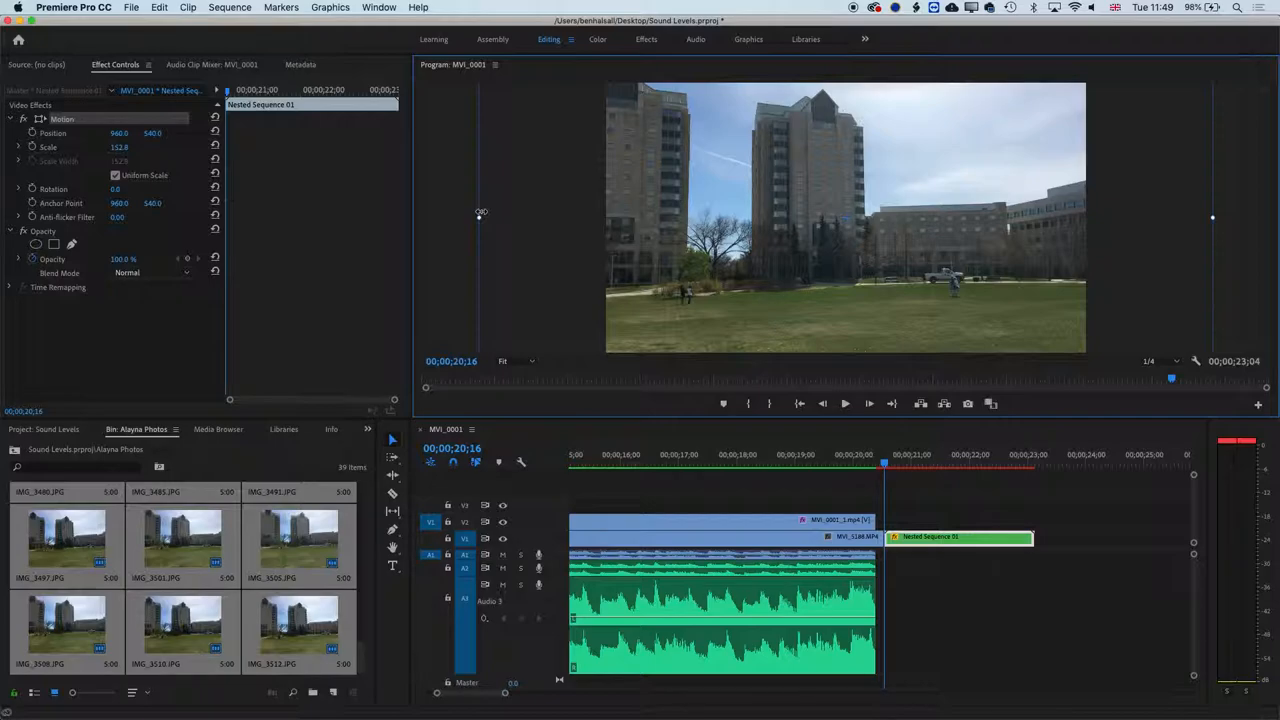
{"action": "mouse_move", "coordinate": [900, 440]}
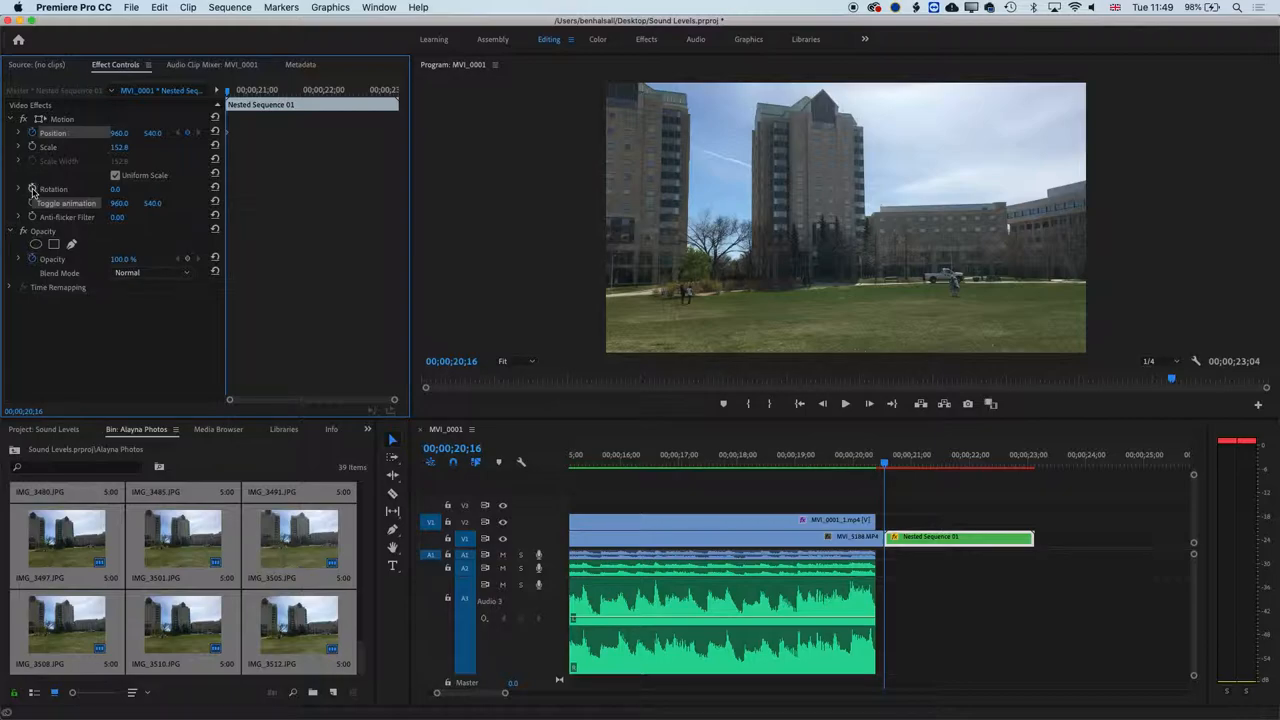
{"action": "left_click", "coordinate": [18, 189]}
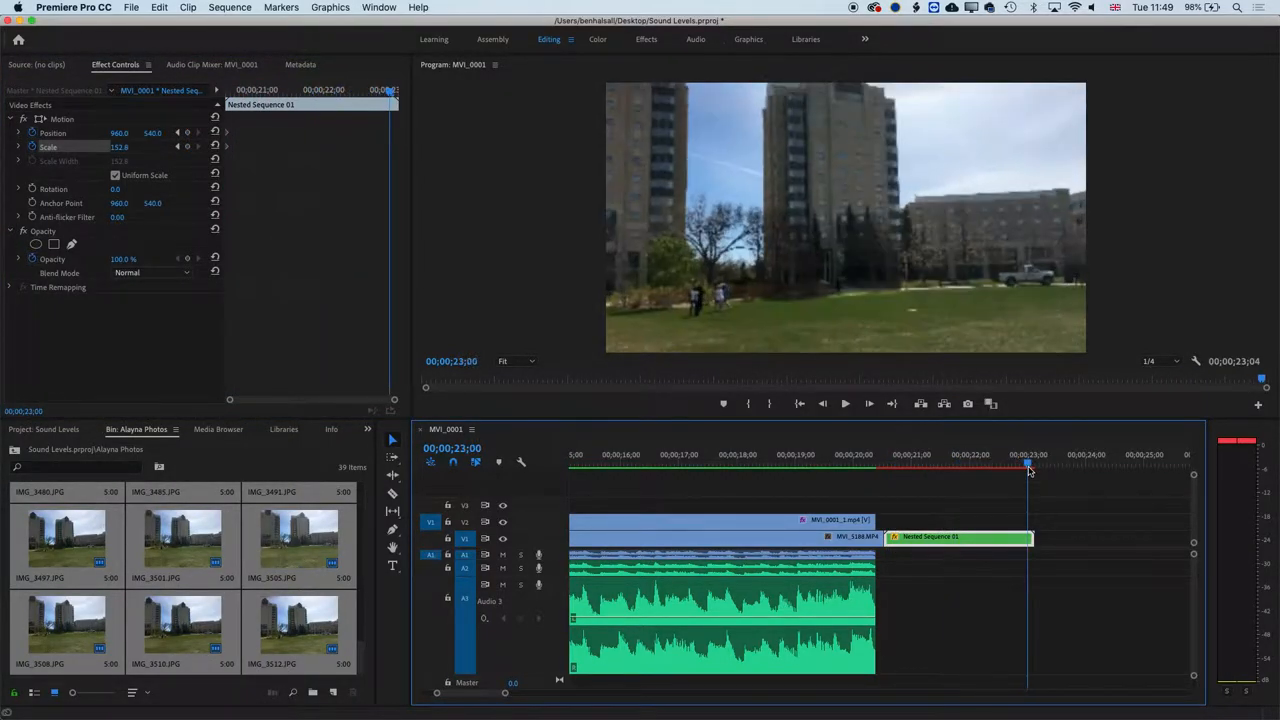
{"action": "left_click", "coordinate": [1029, 467]}
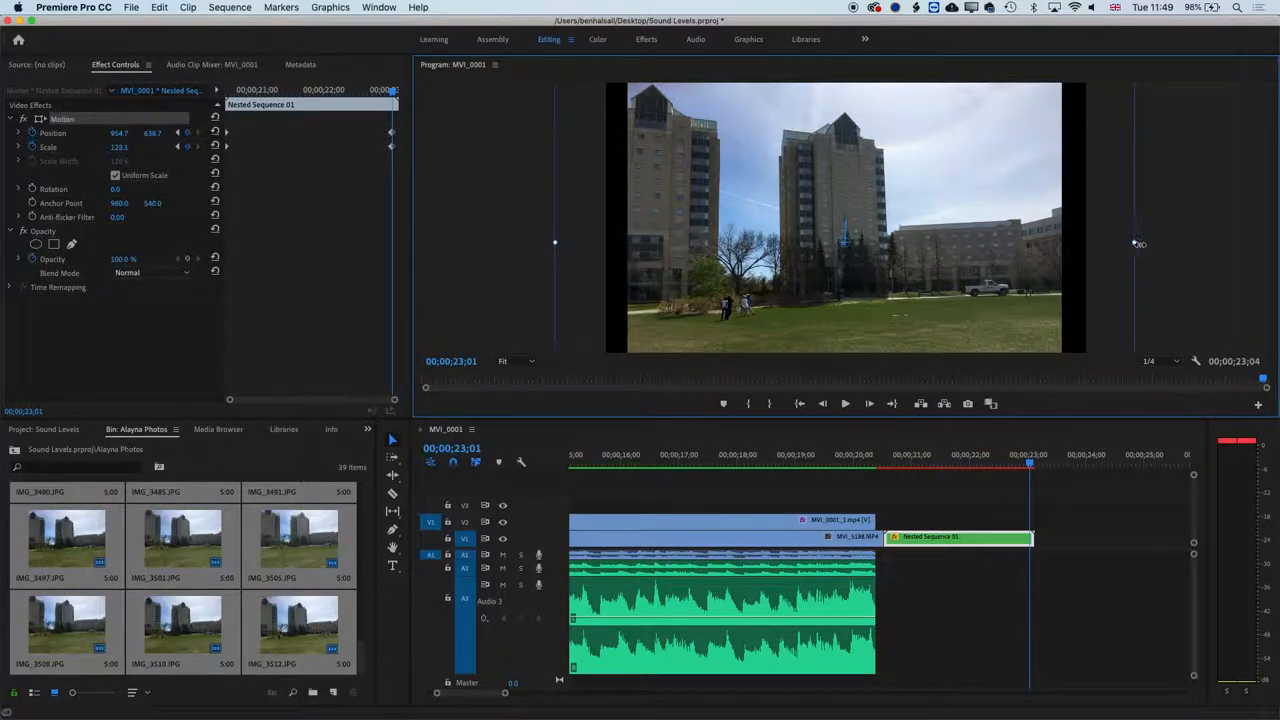
{"action": "left_click_drag", "start_coordinate": [119, 147], "coordinate": [130, 147]}
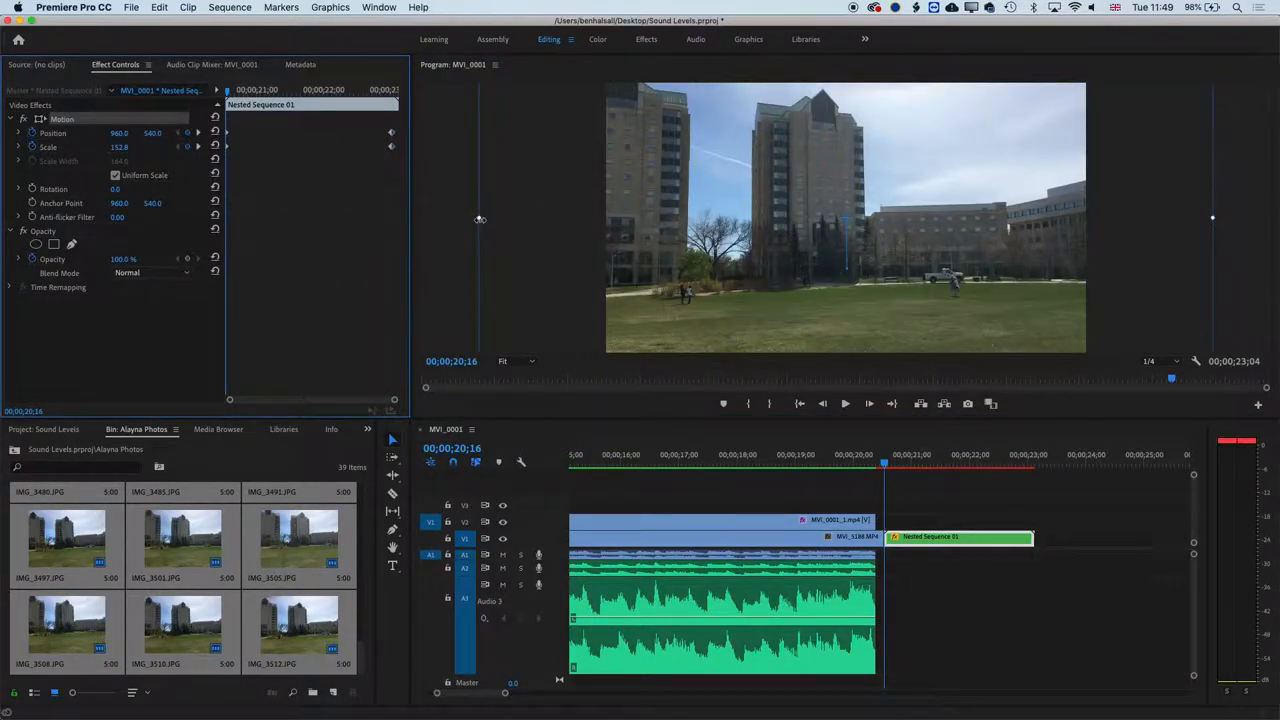
{"action": "left_click_drag", "start_coordinate": [130, 147], "coordinate": [117, 147]}
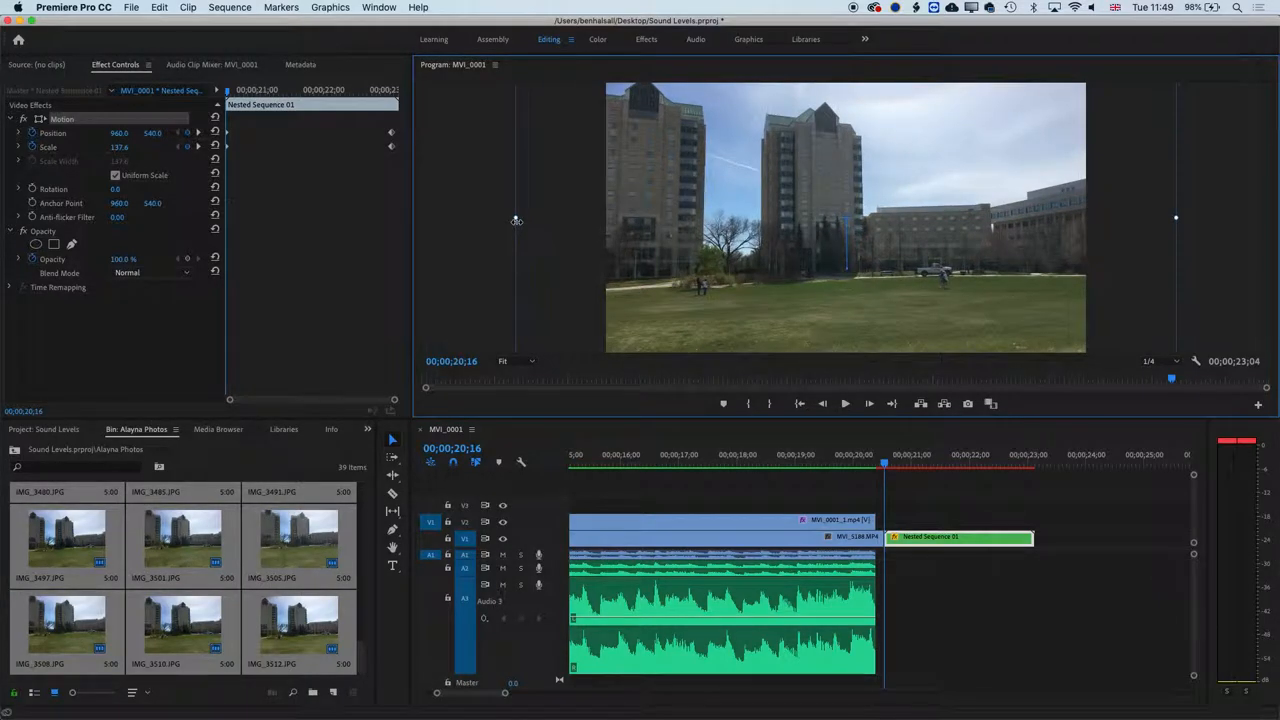
{"action": "left_click", "coordinate": [845, 403]}
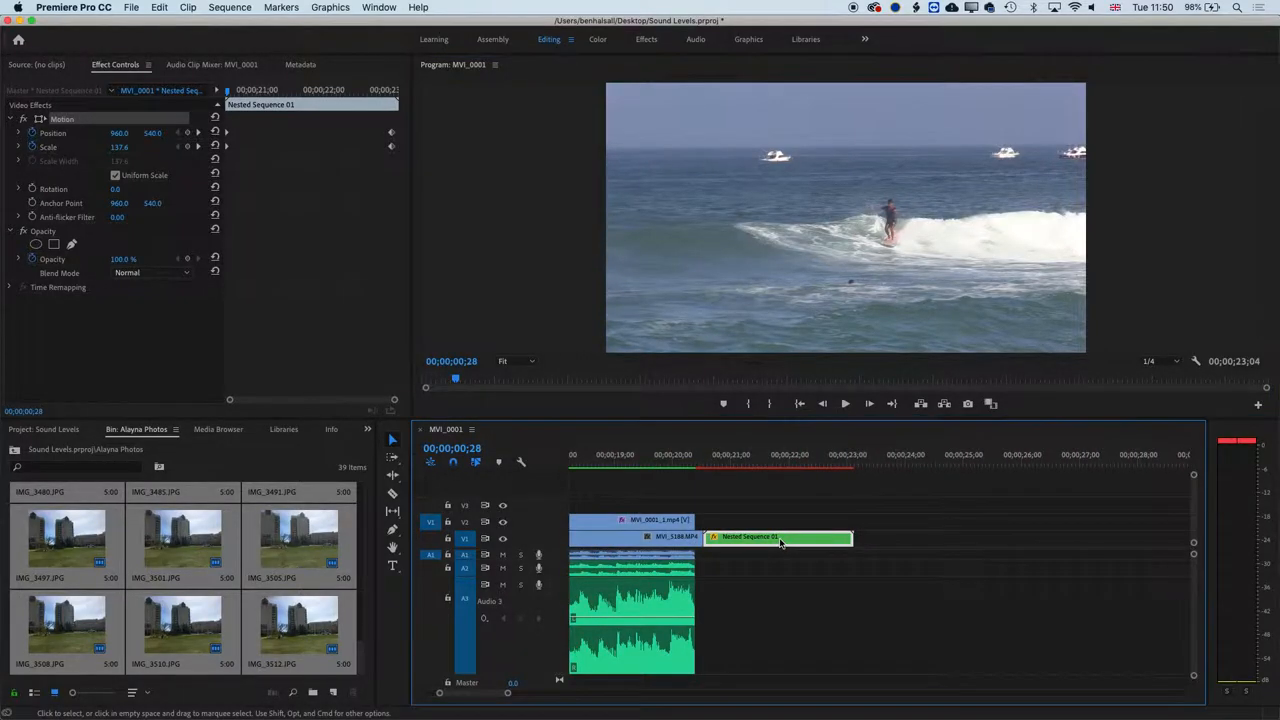
- Search Effects for 'warp' and apply Warp Stabilizer to Nested Sequence 01
{"action": "left_click", "coordinate": [713, 467]}
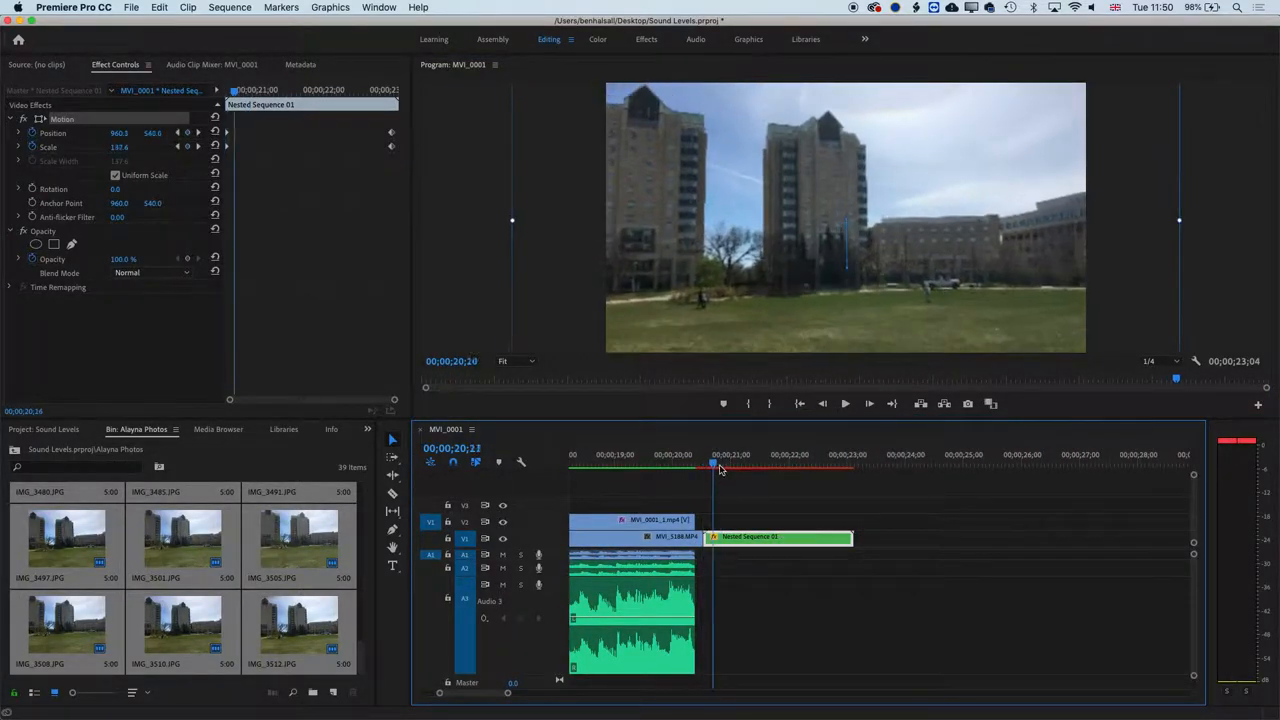
{"action": "left_click", "coordinate": [775, 454]}
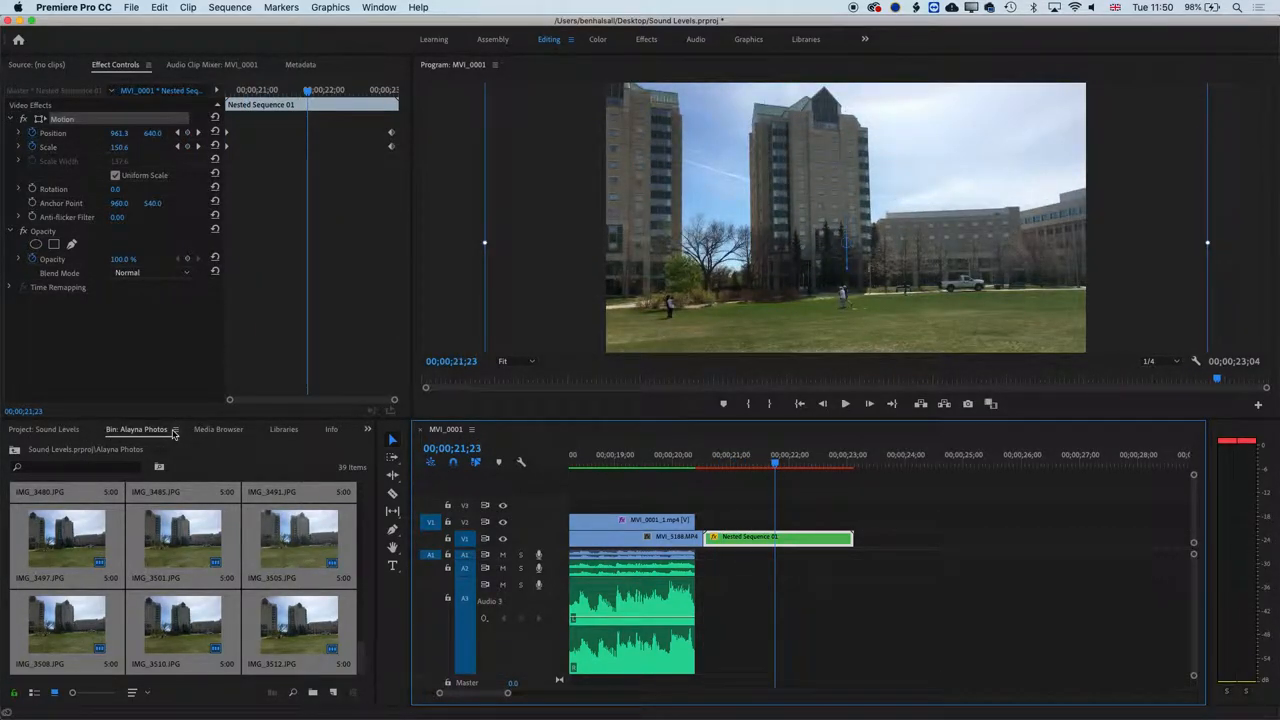
{"action": "left_click", "coordinate": [242, 429]}
{"action": "type", "text": "w"}
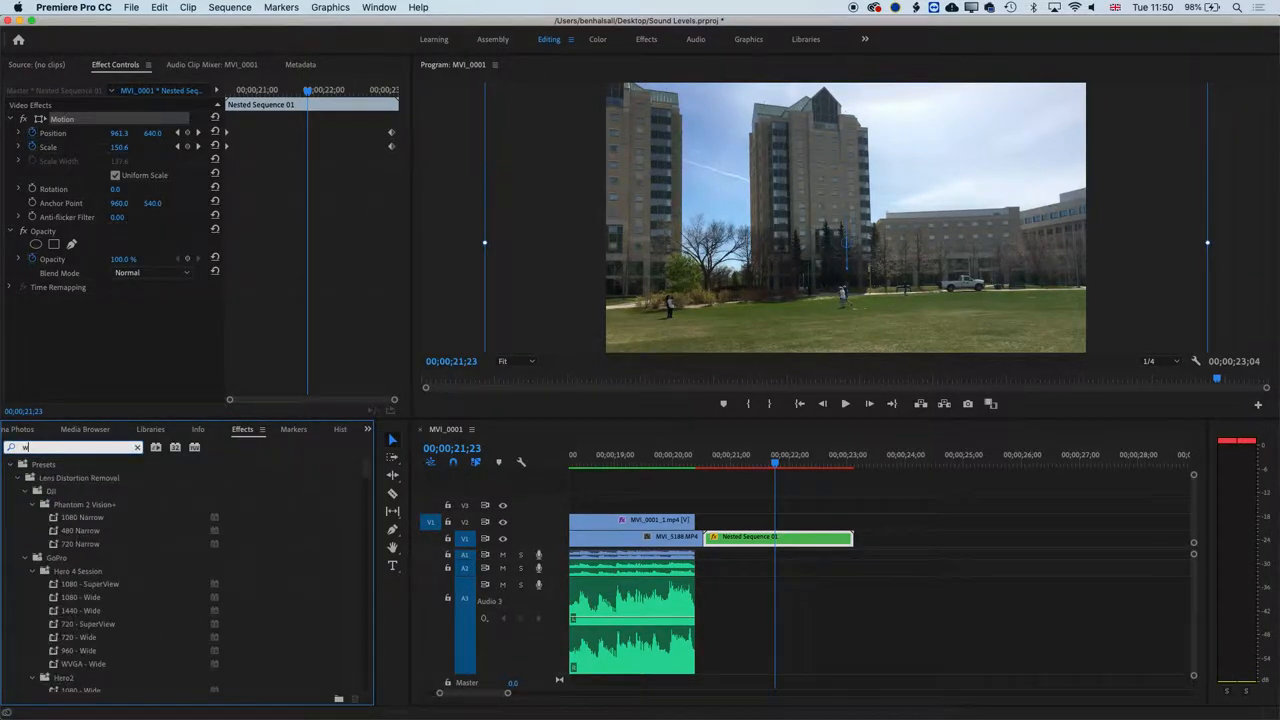
{"action": "type", "text": "arp"}
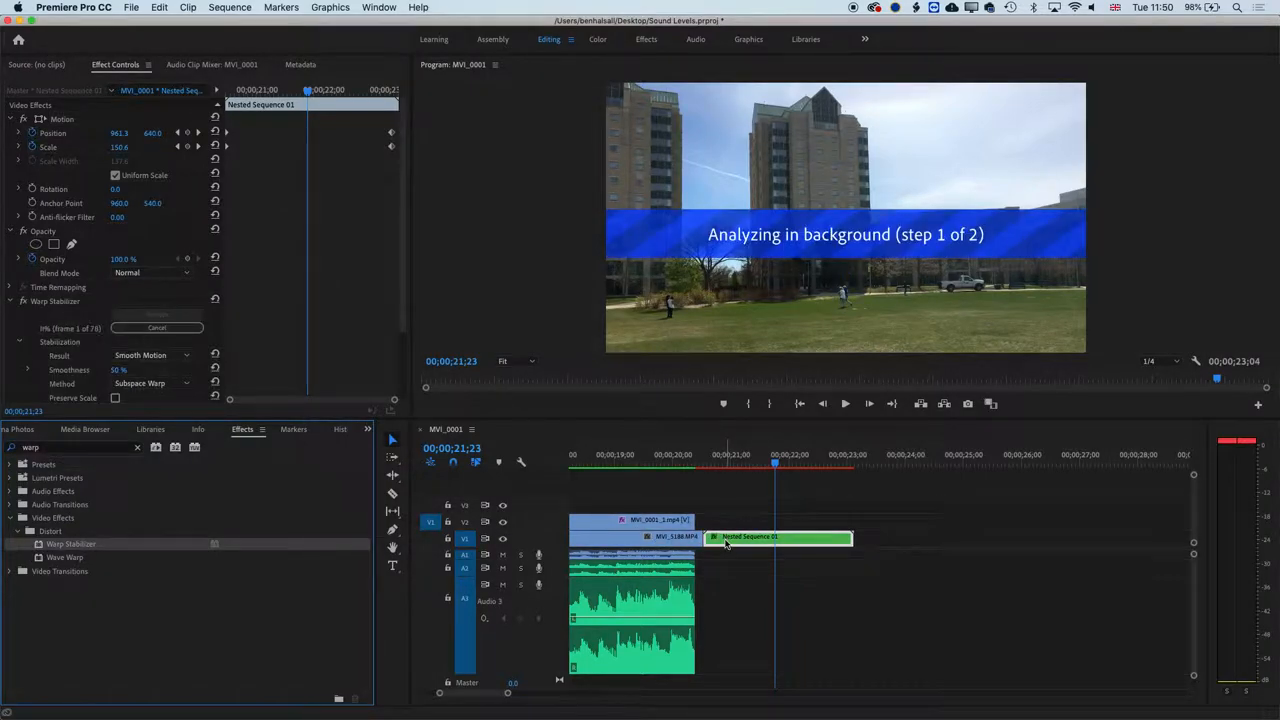
{"action": "mouse_move", "coordinate": [748, 537]}
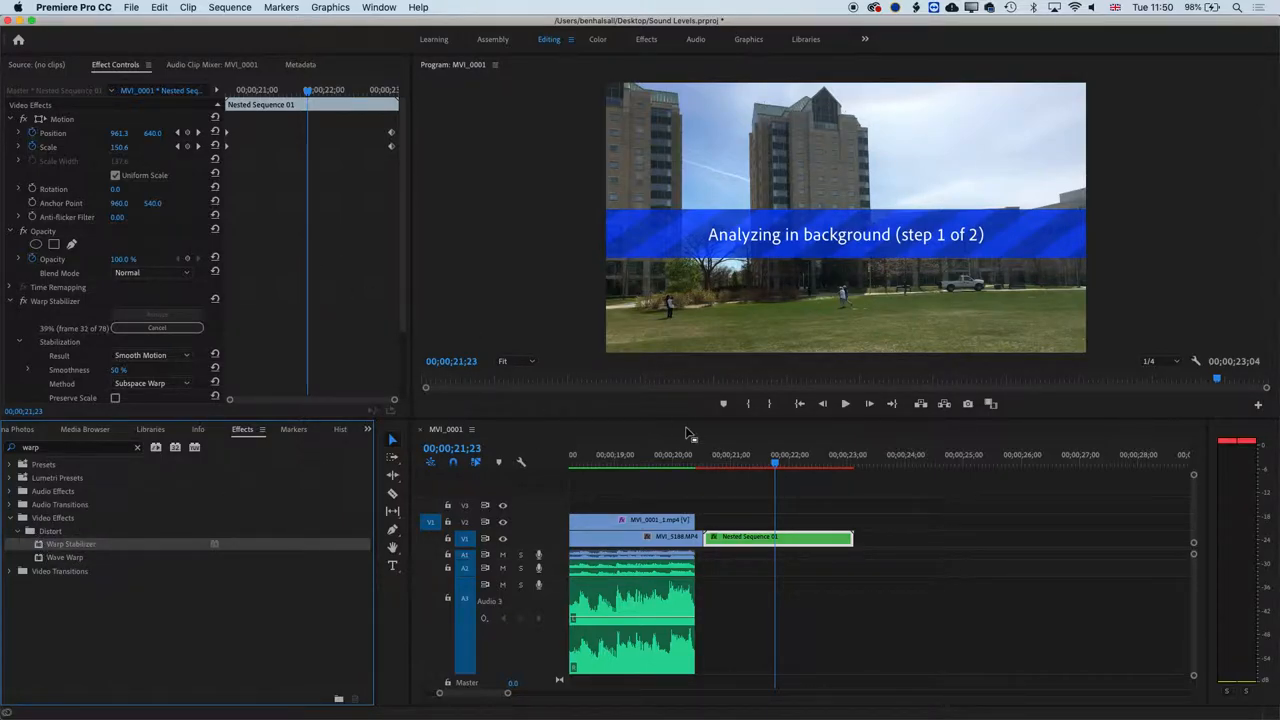
{"action": "left_click", "coordinate": [722, 461]}
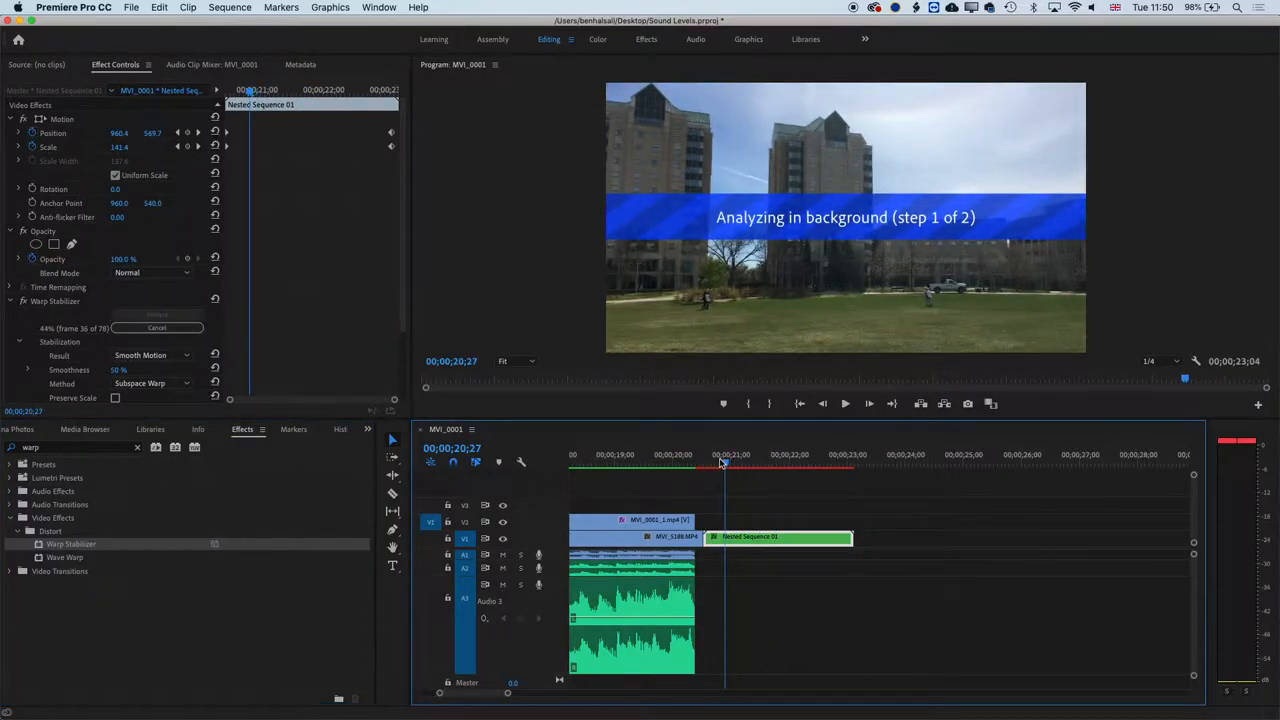